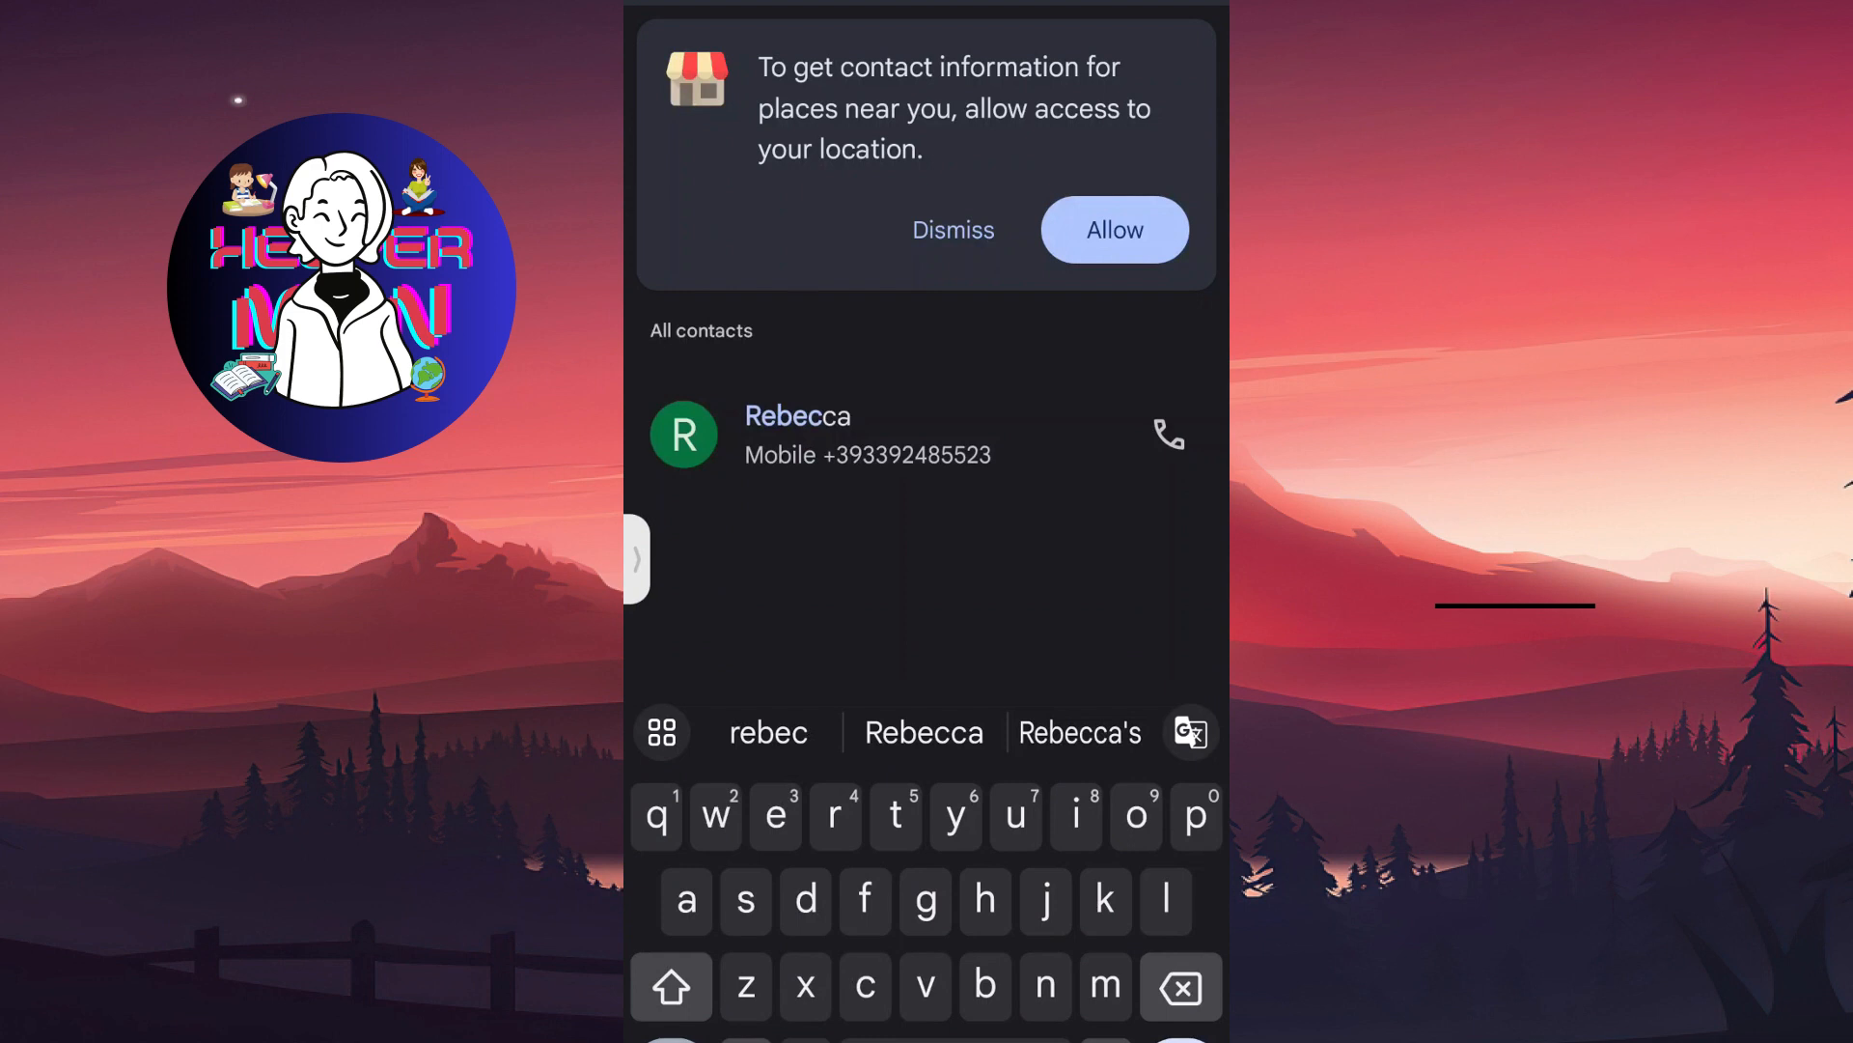
Search Contacts for 'rebec' to bring up Rebecca's contact card.
type("c")
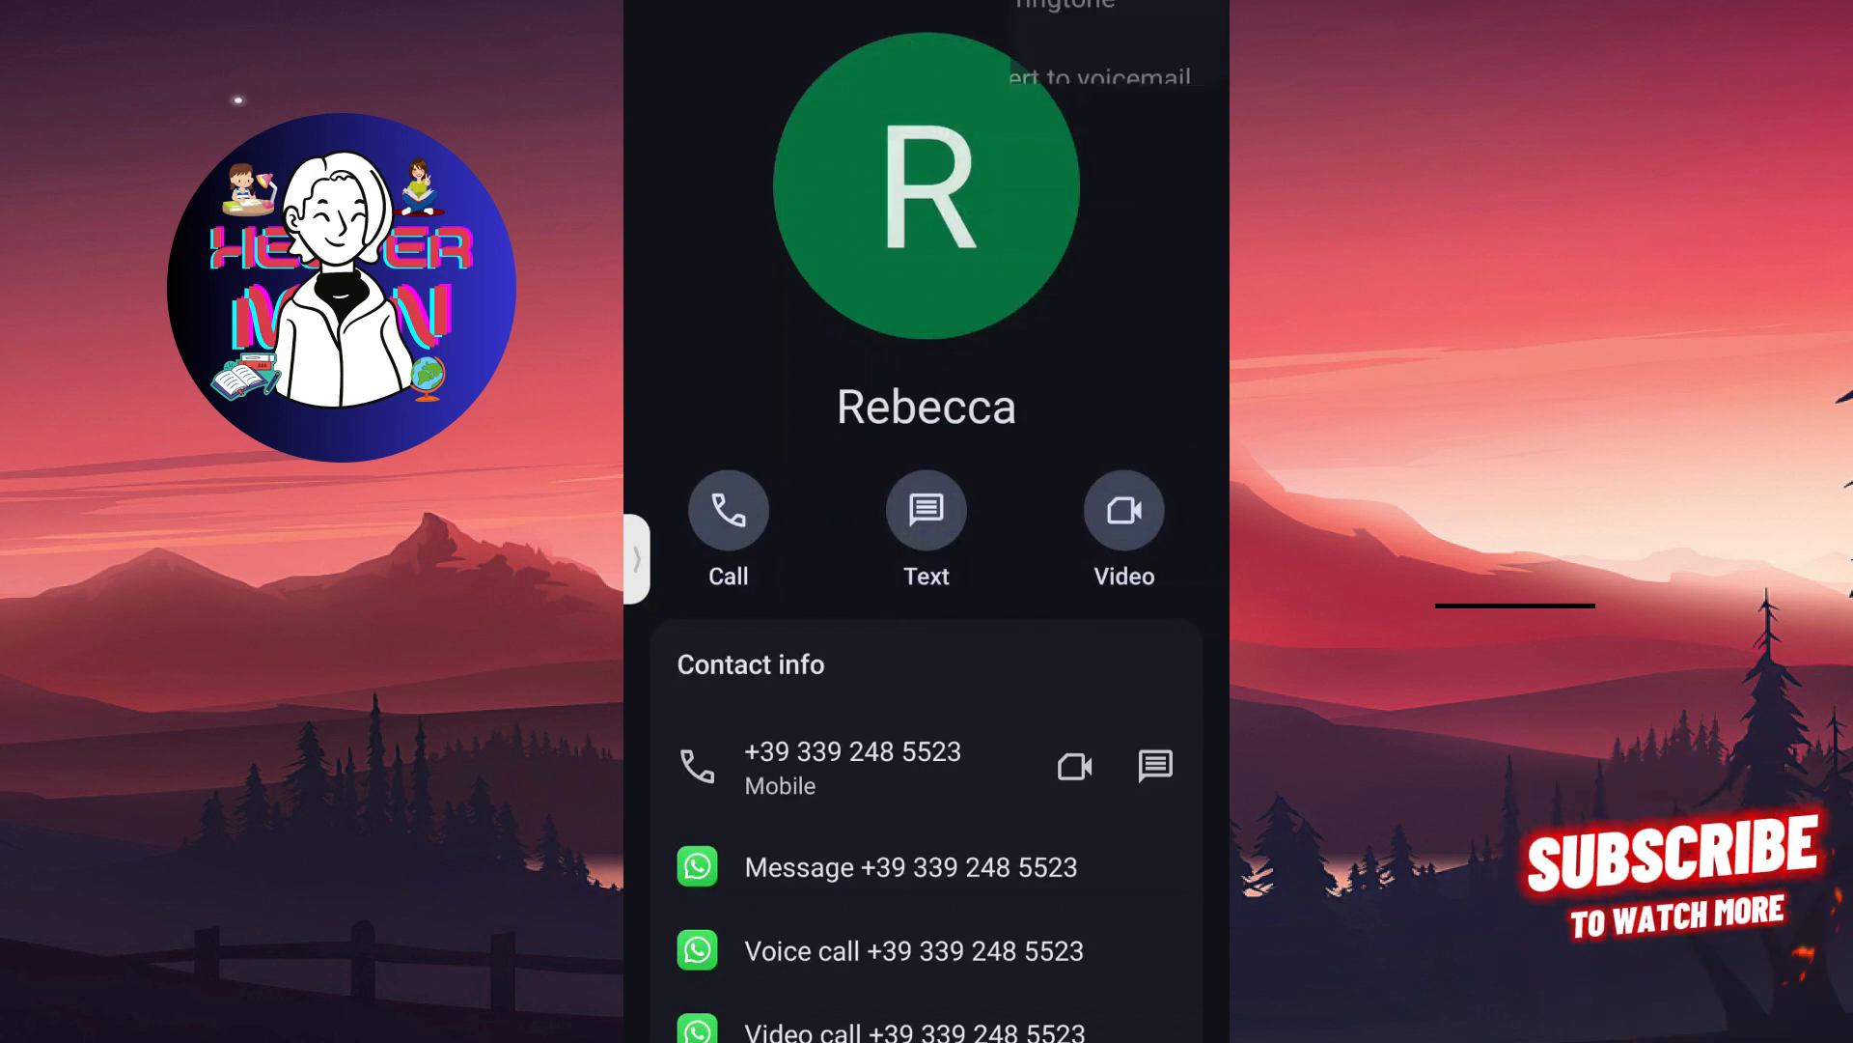
Delete Rebecca from the phone's contacts, then reach her WhatsApp chat.
left_click(1193, 23)
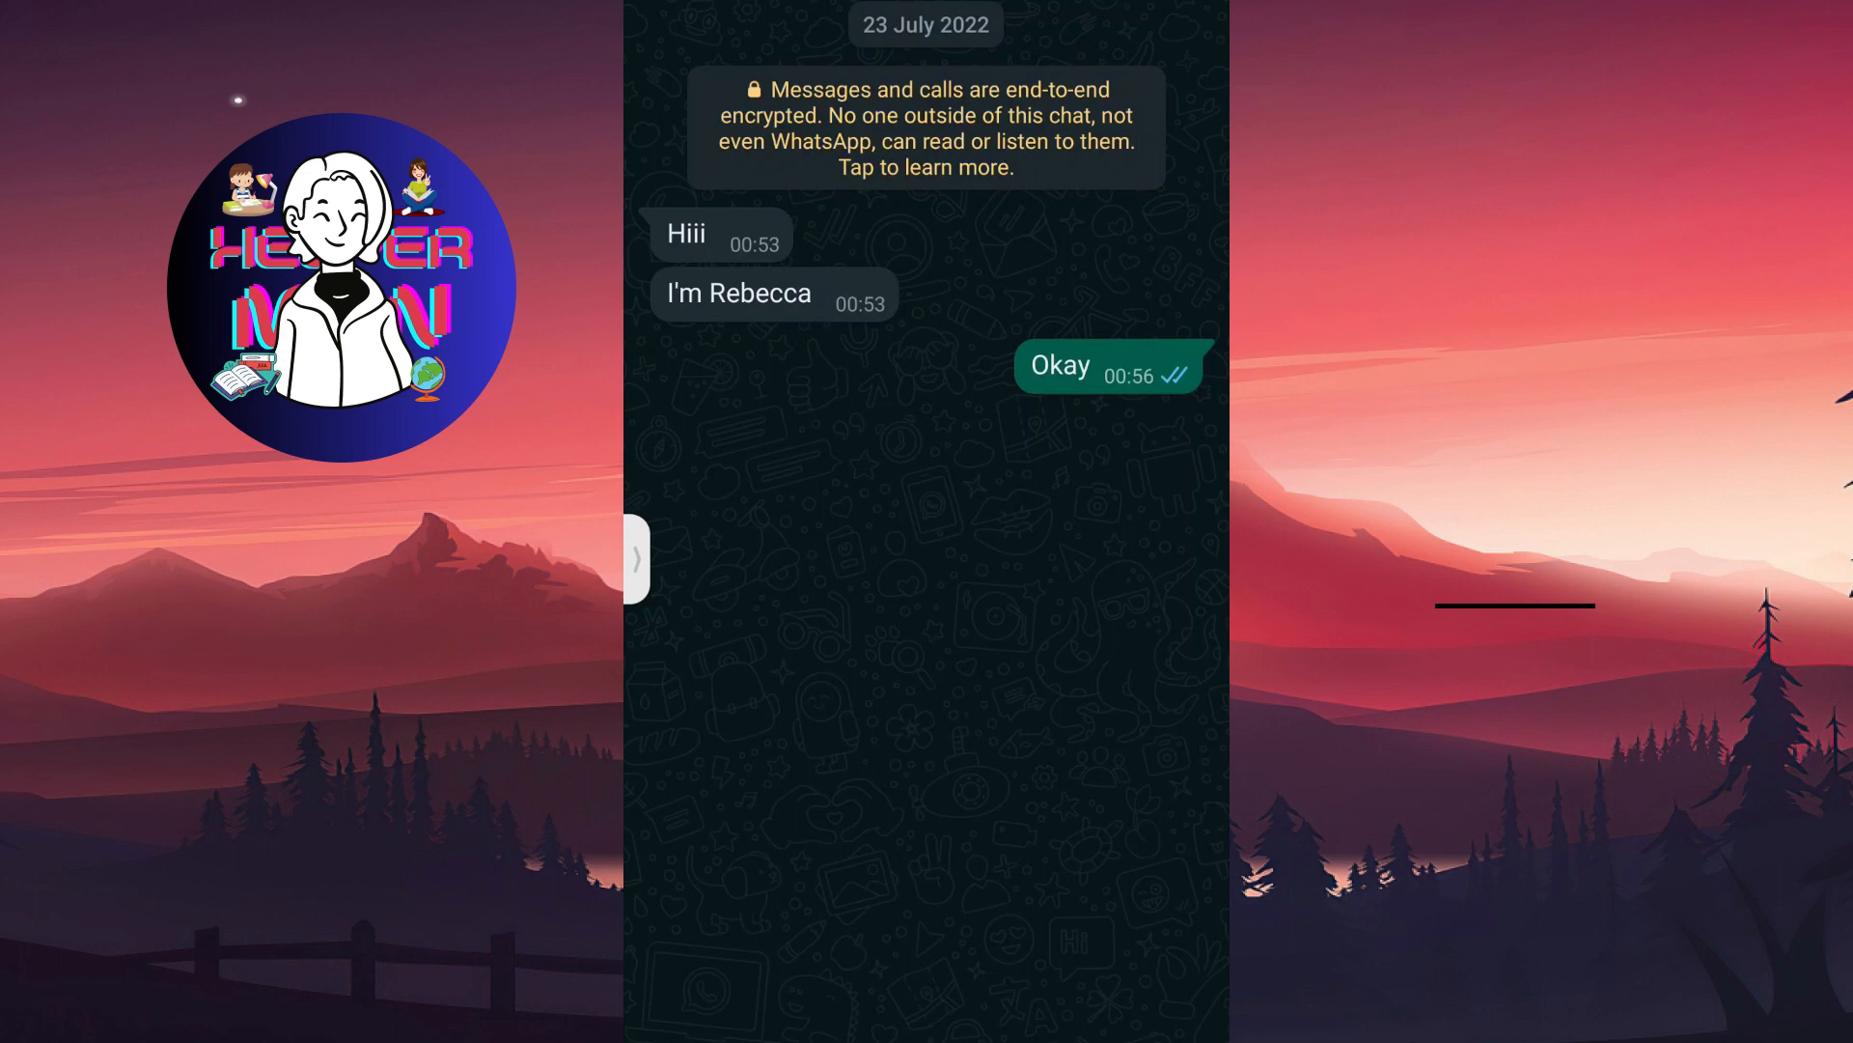
Show the overflow actions for Rebecca's chat (report, block, clear).
left_click(1199, 22)
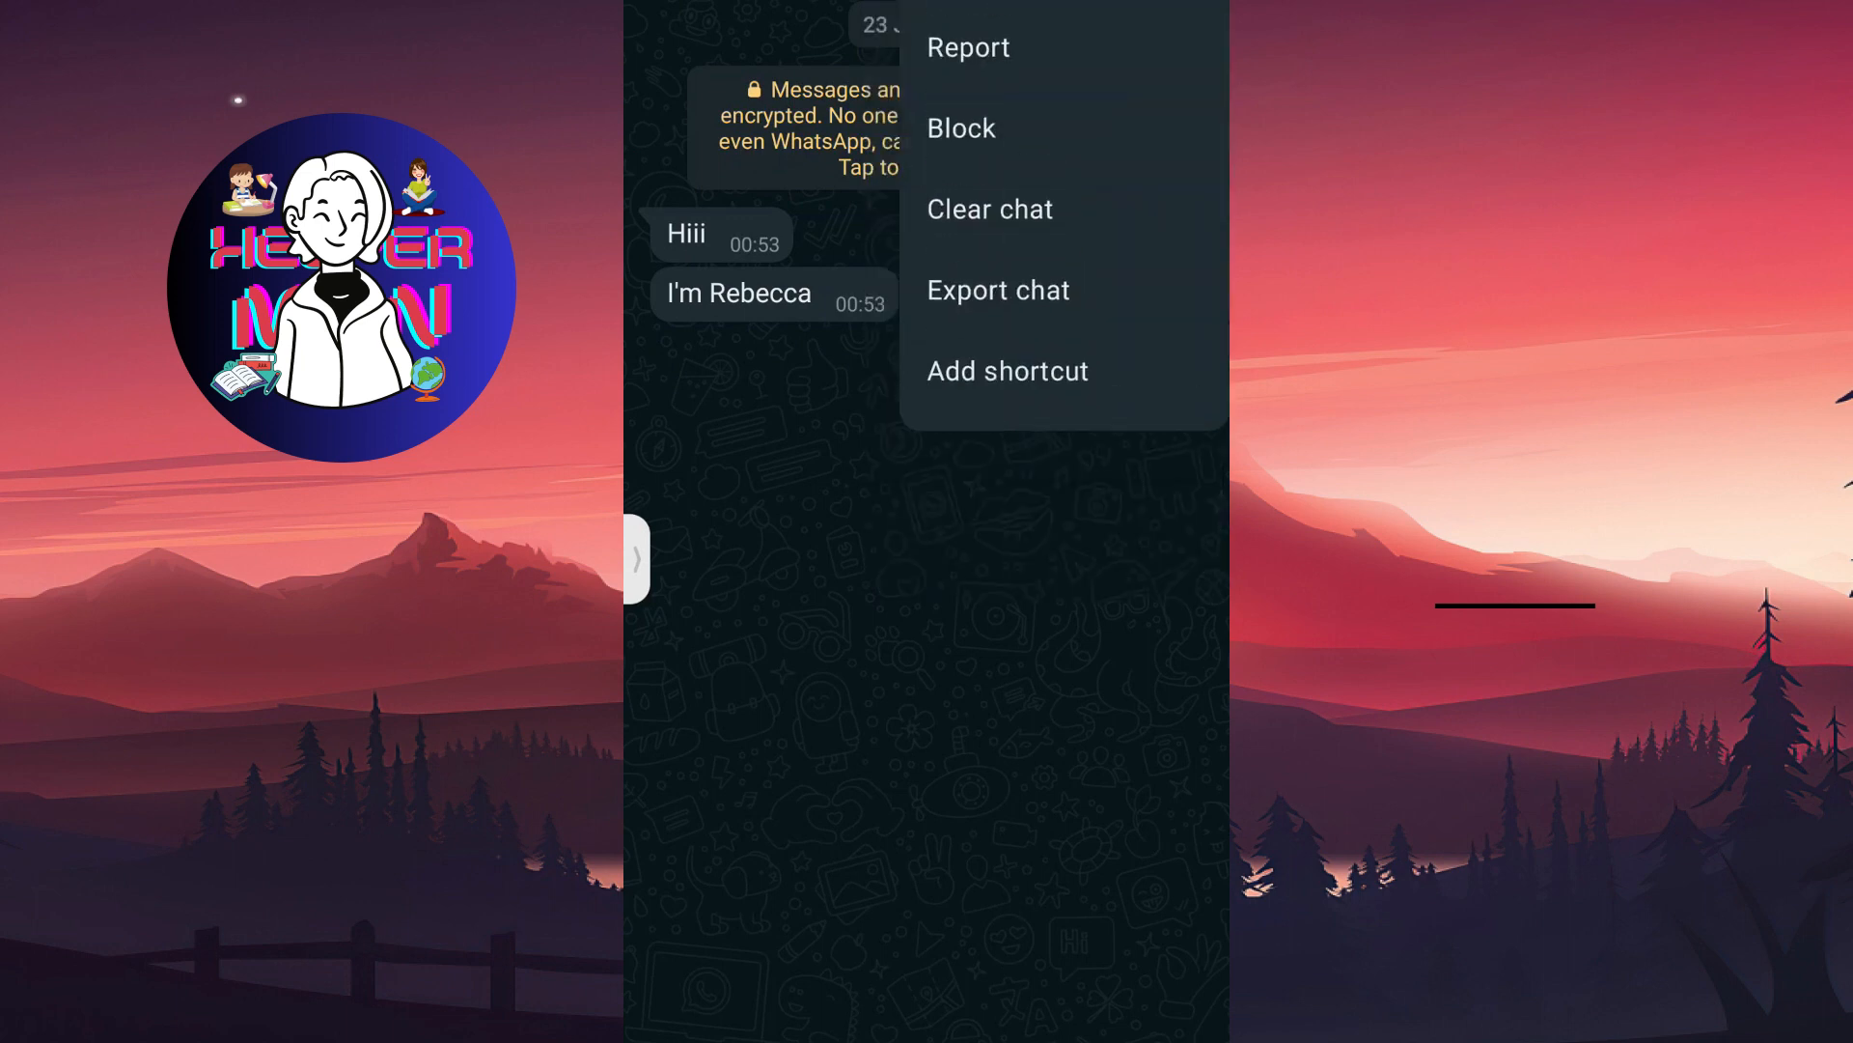
Start Clear chat, toggle deleting media too, then cancel without clearing anything.
left_click(989, 208)
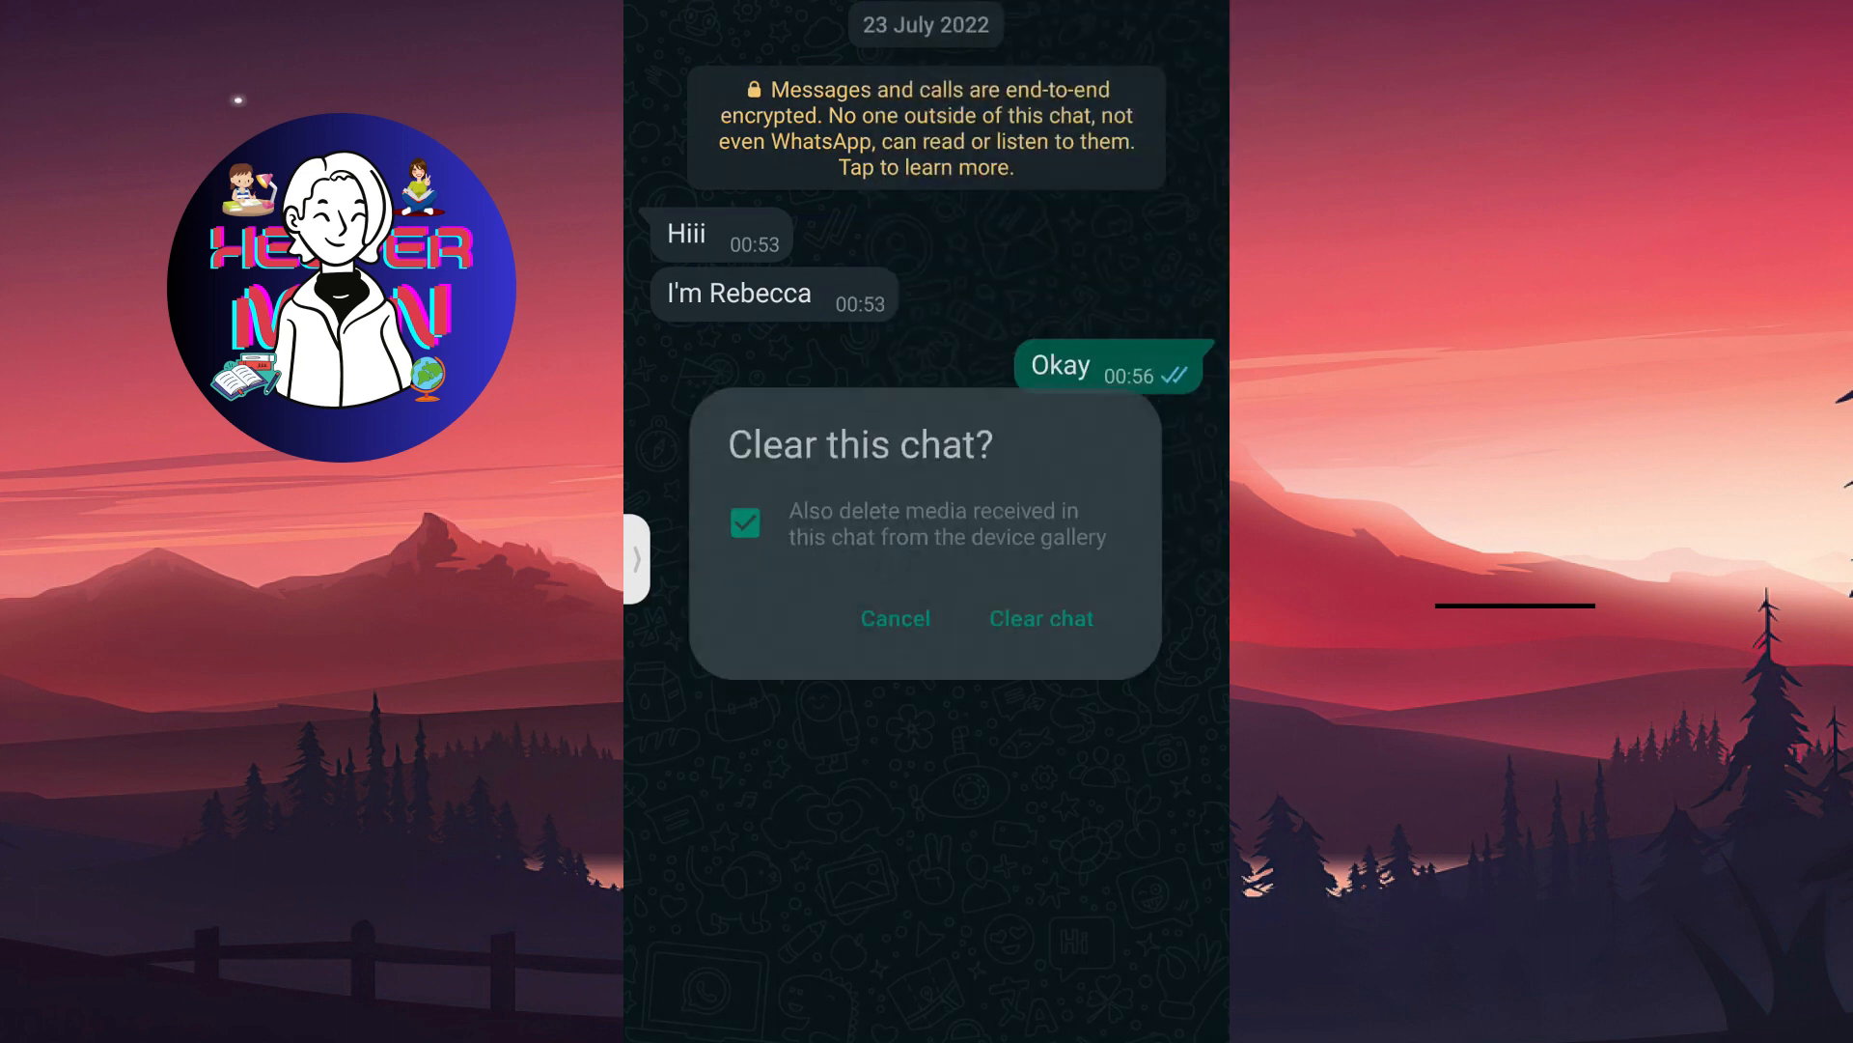
left_click(745, 523)
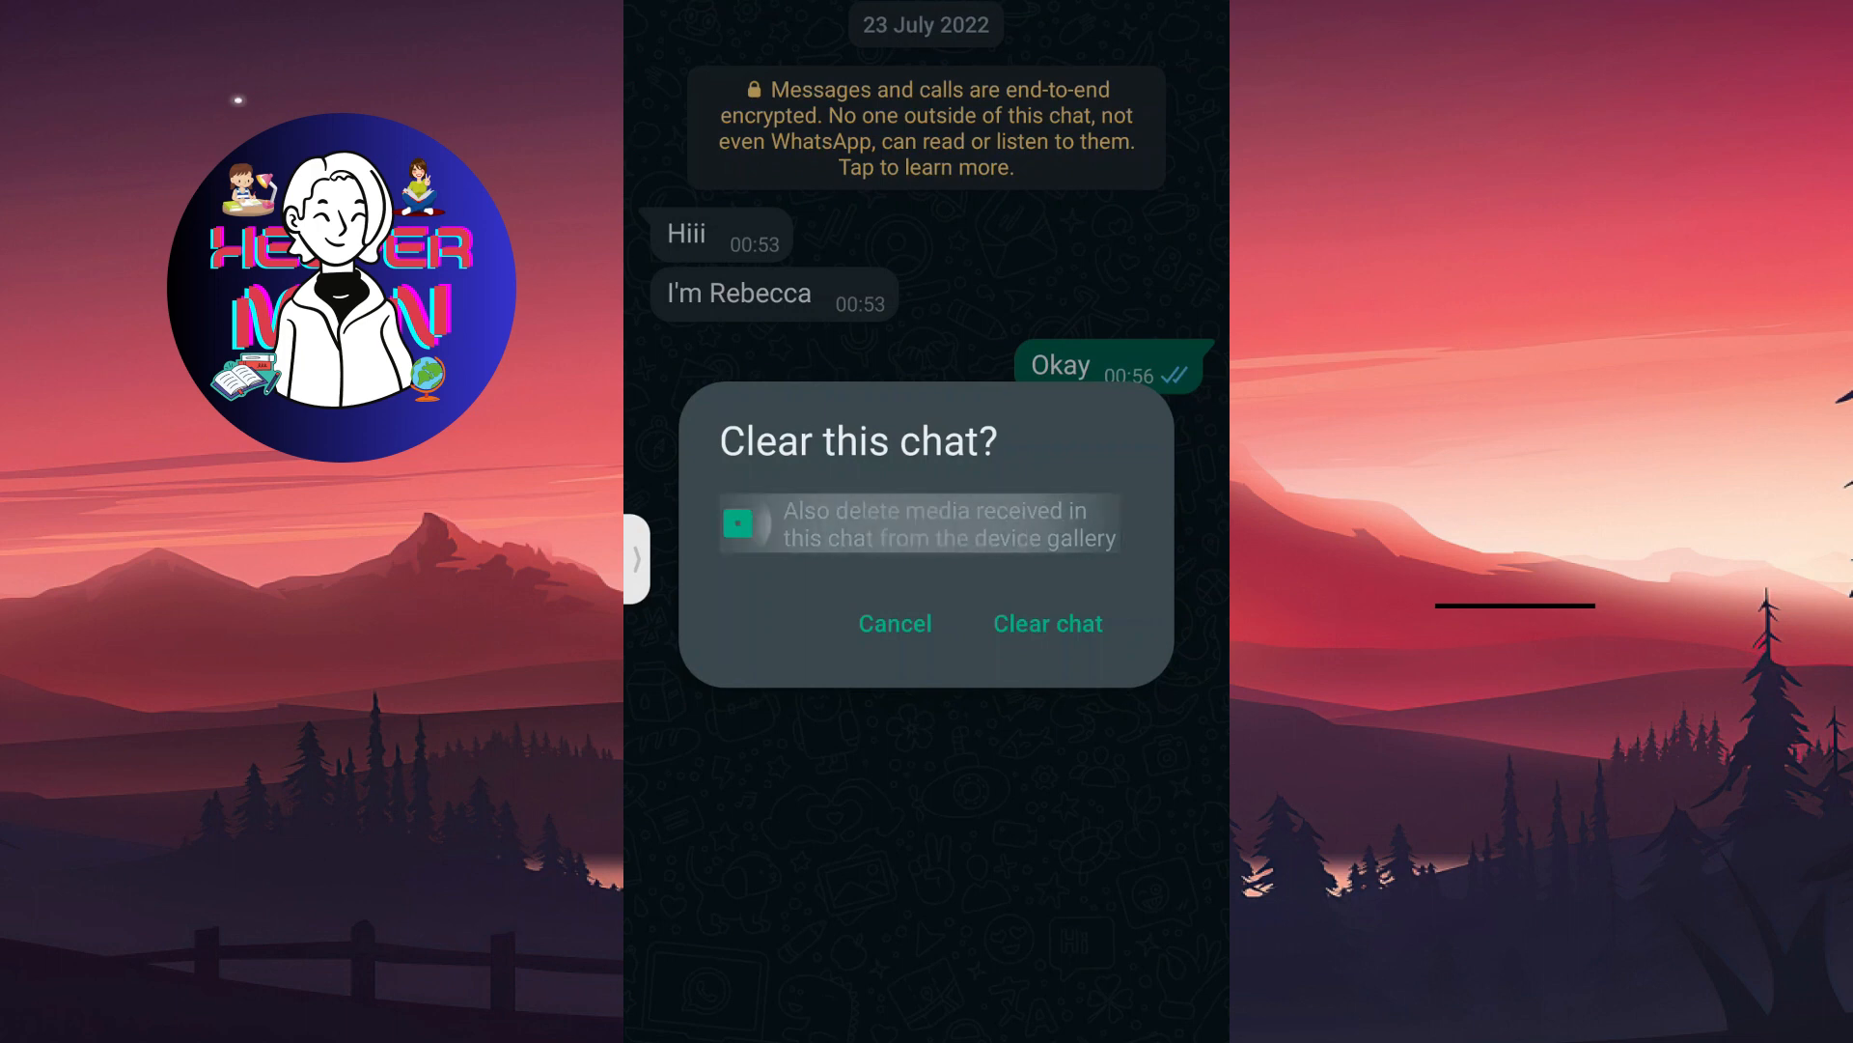
left_click(738, 524)
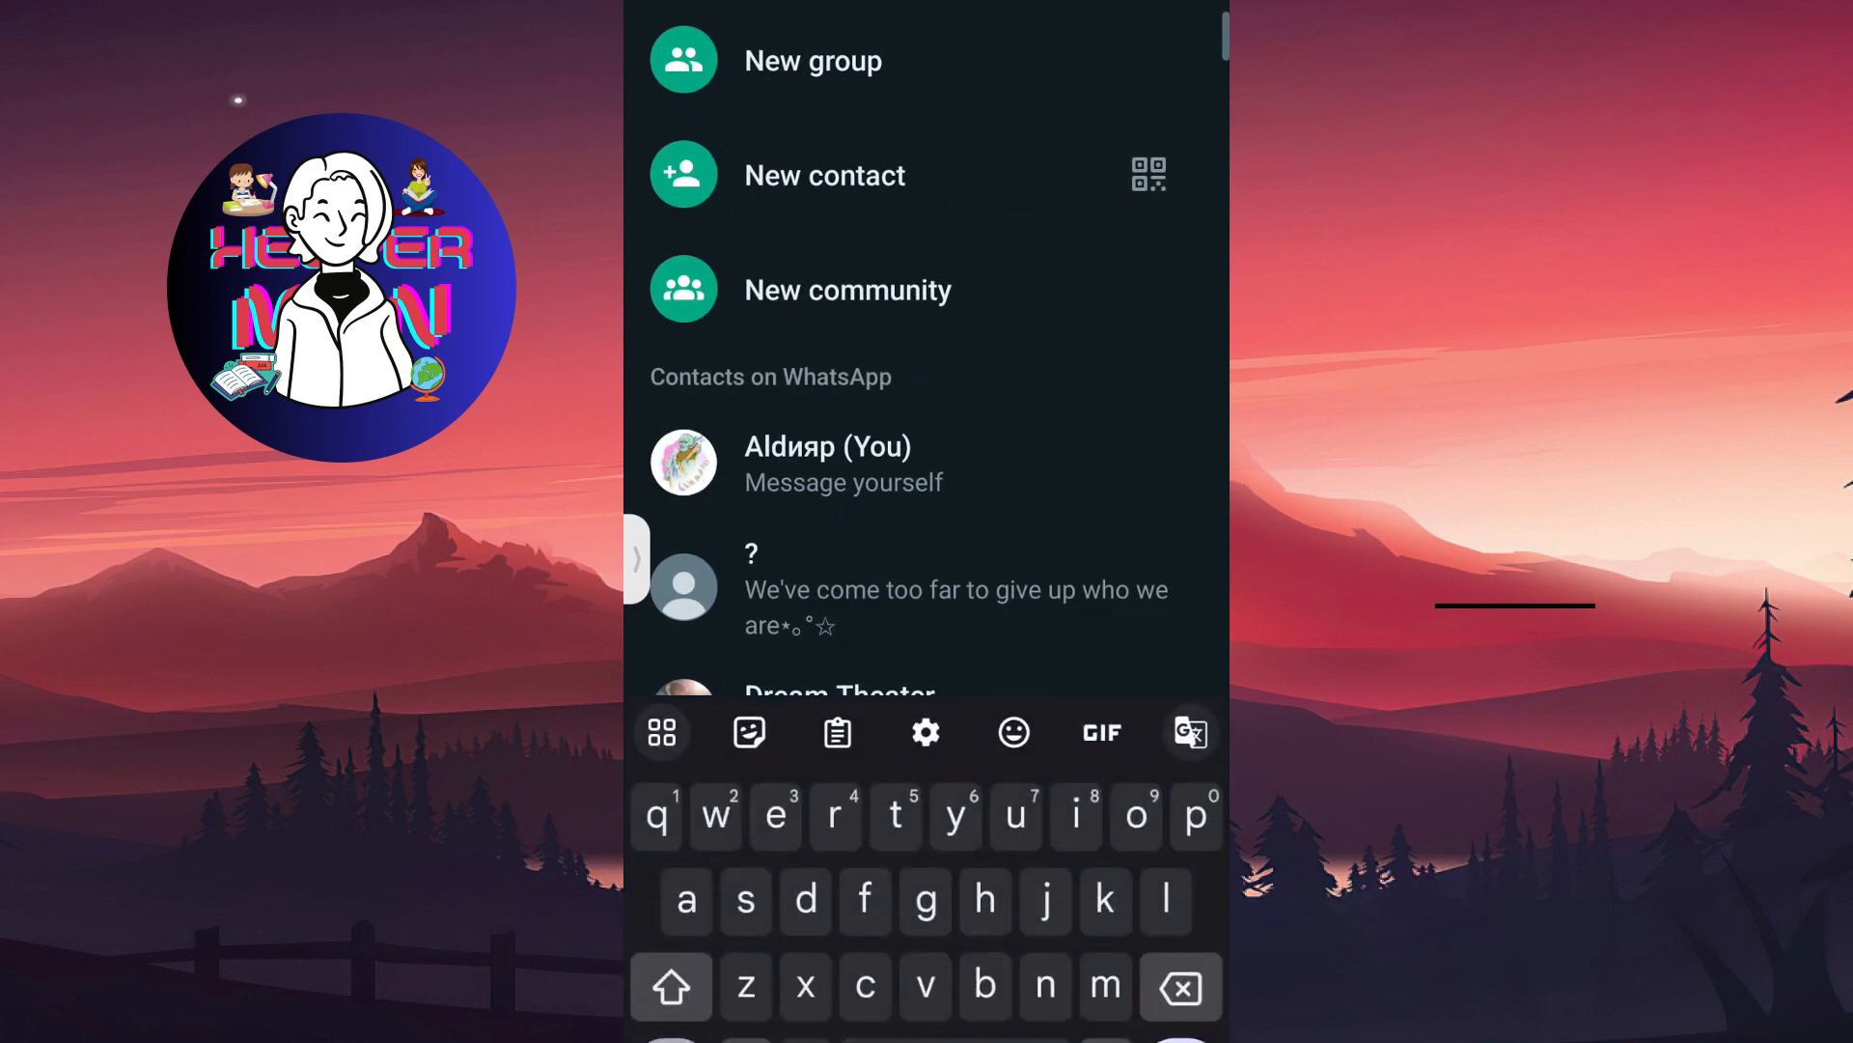
key("Home")
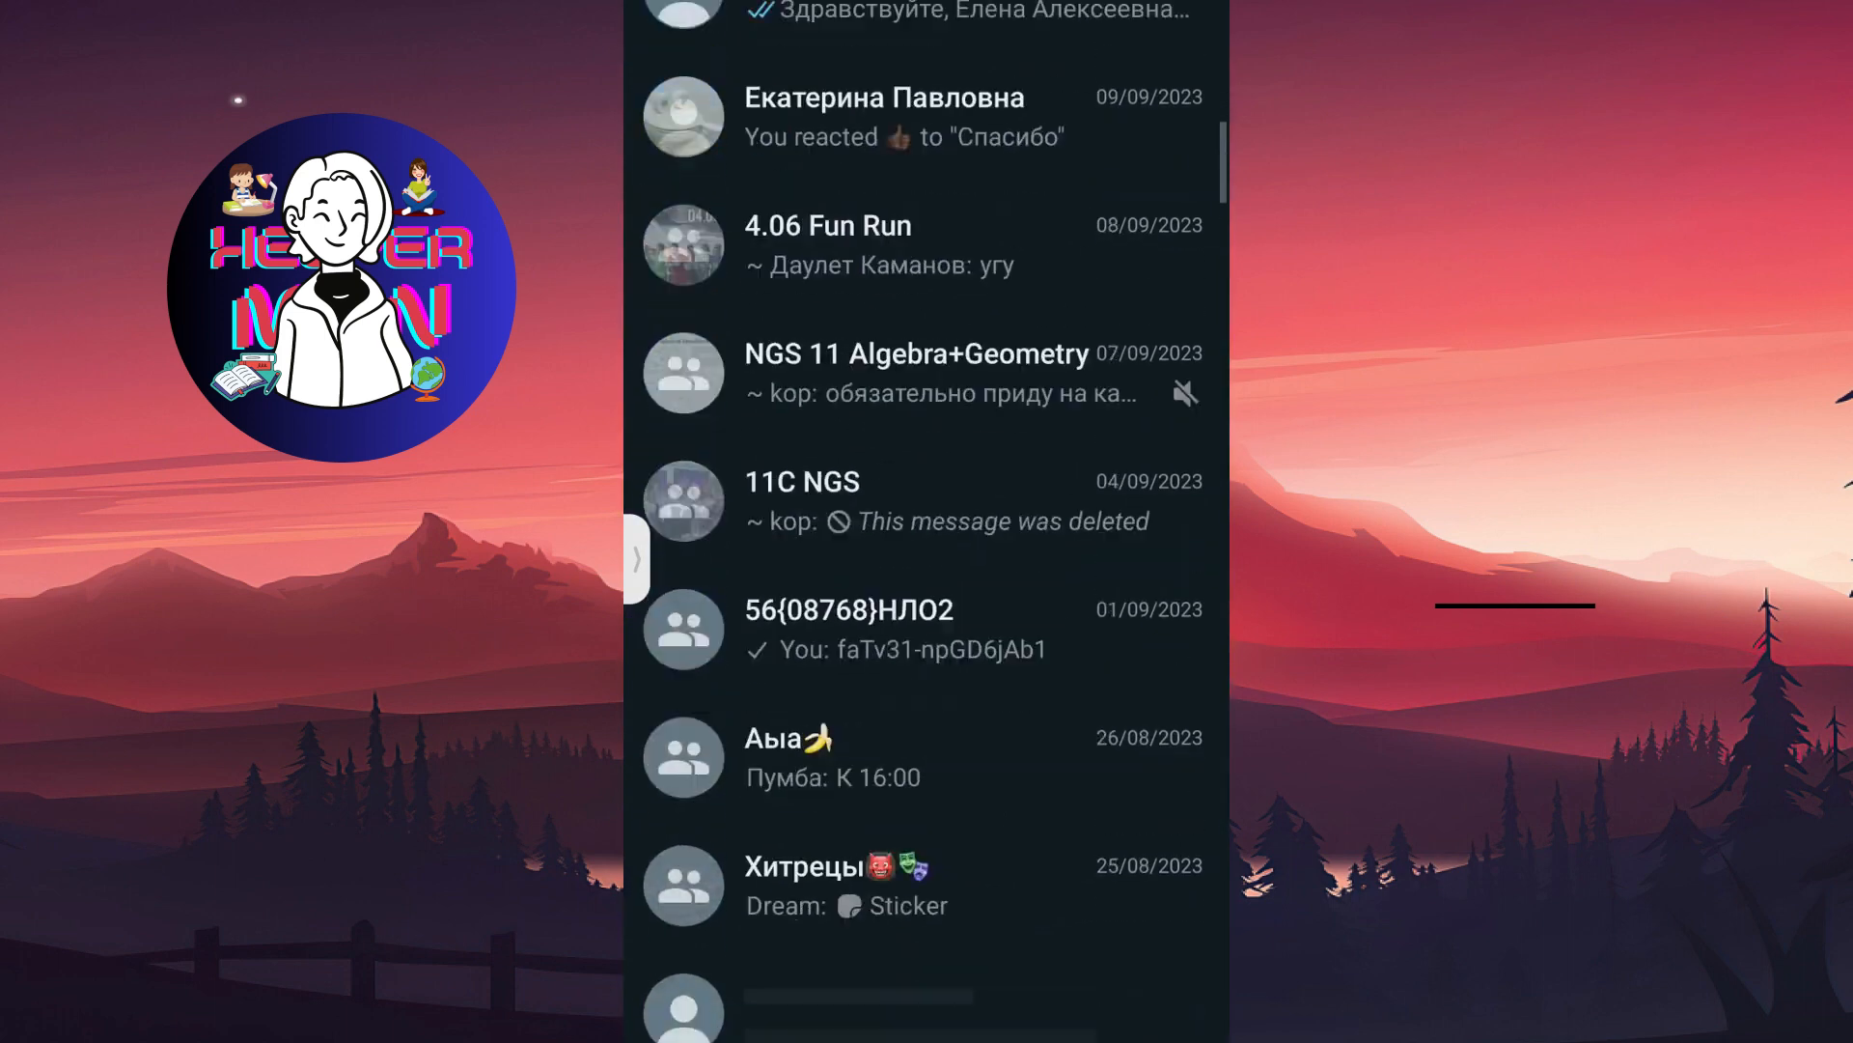
scroll("down", 3)
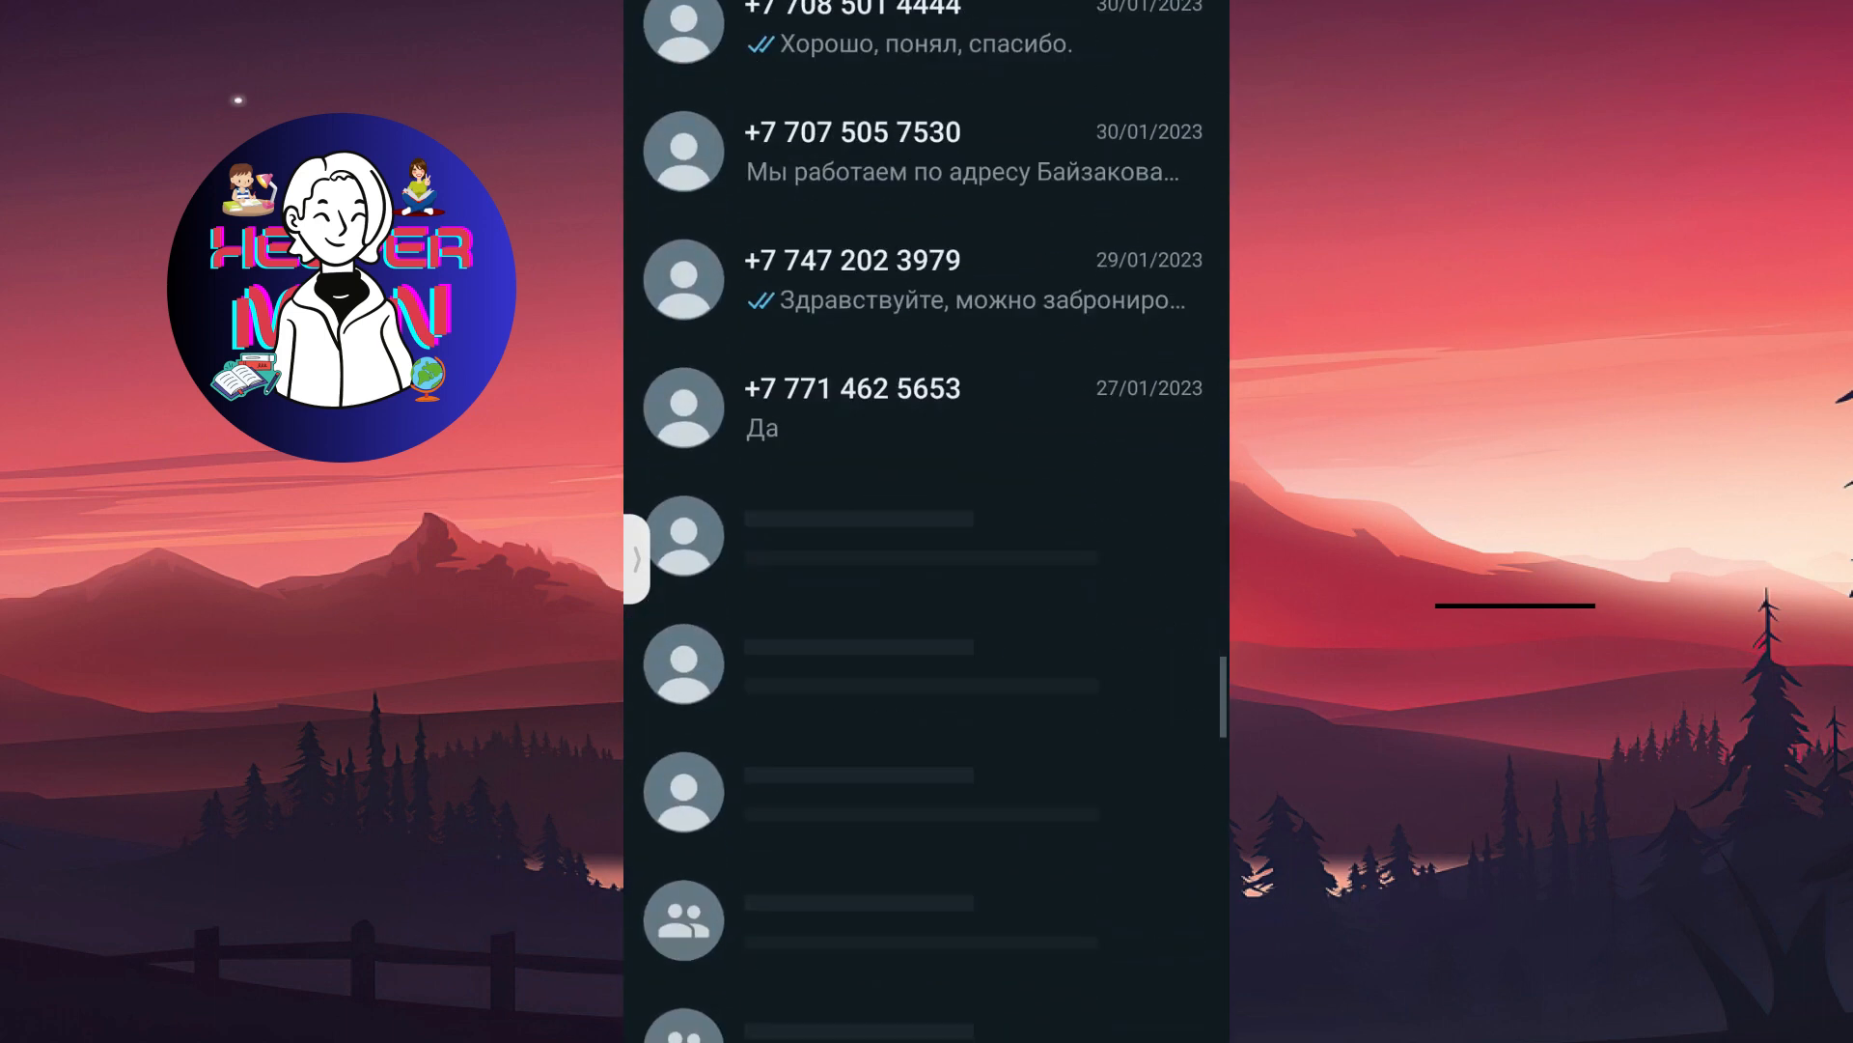
scroll("down", 3)
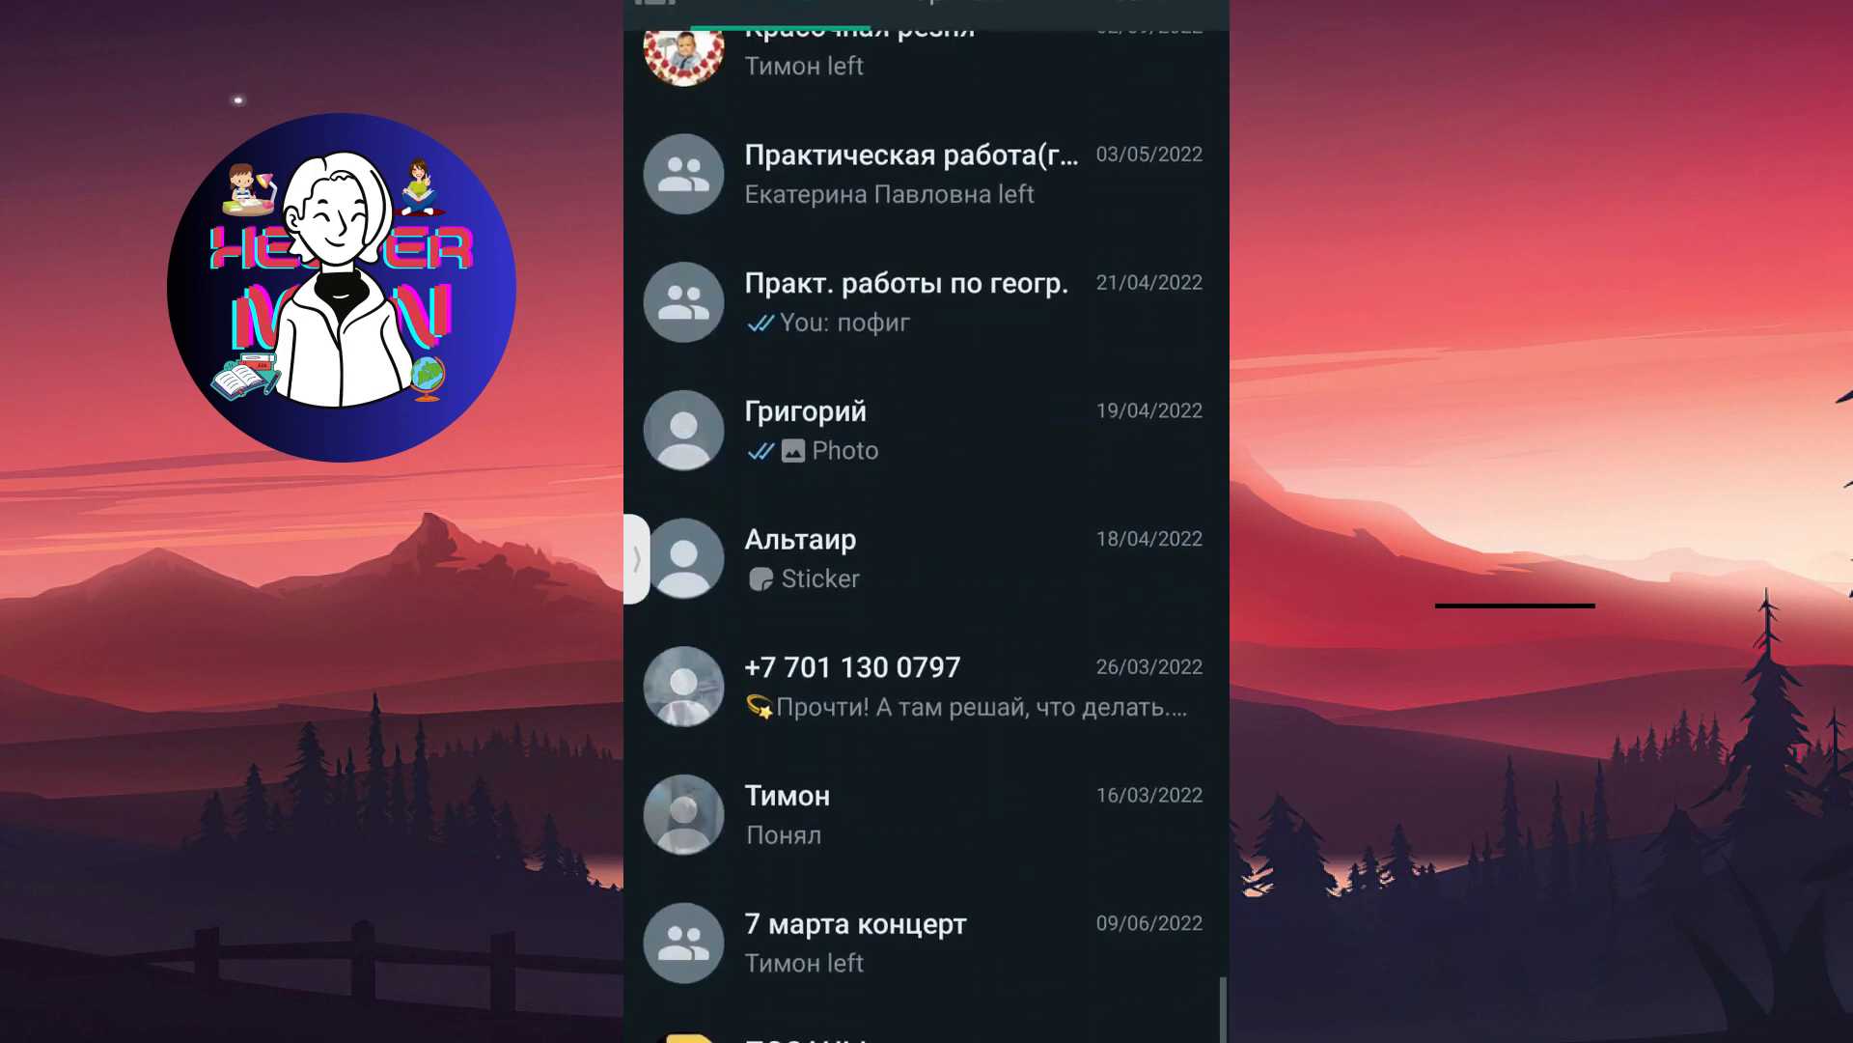
scroll("down", 3)
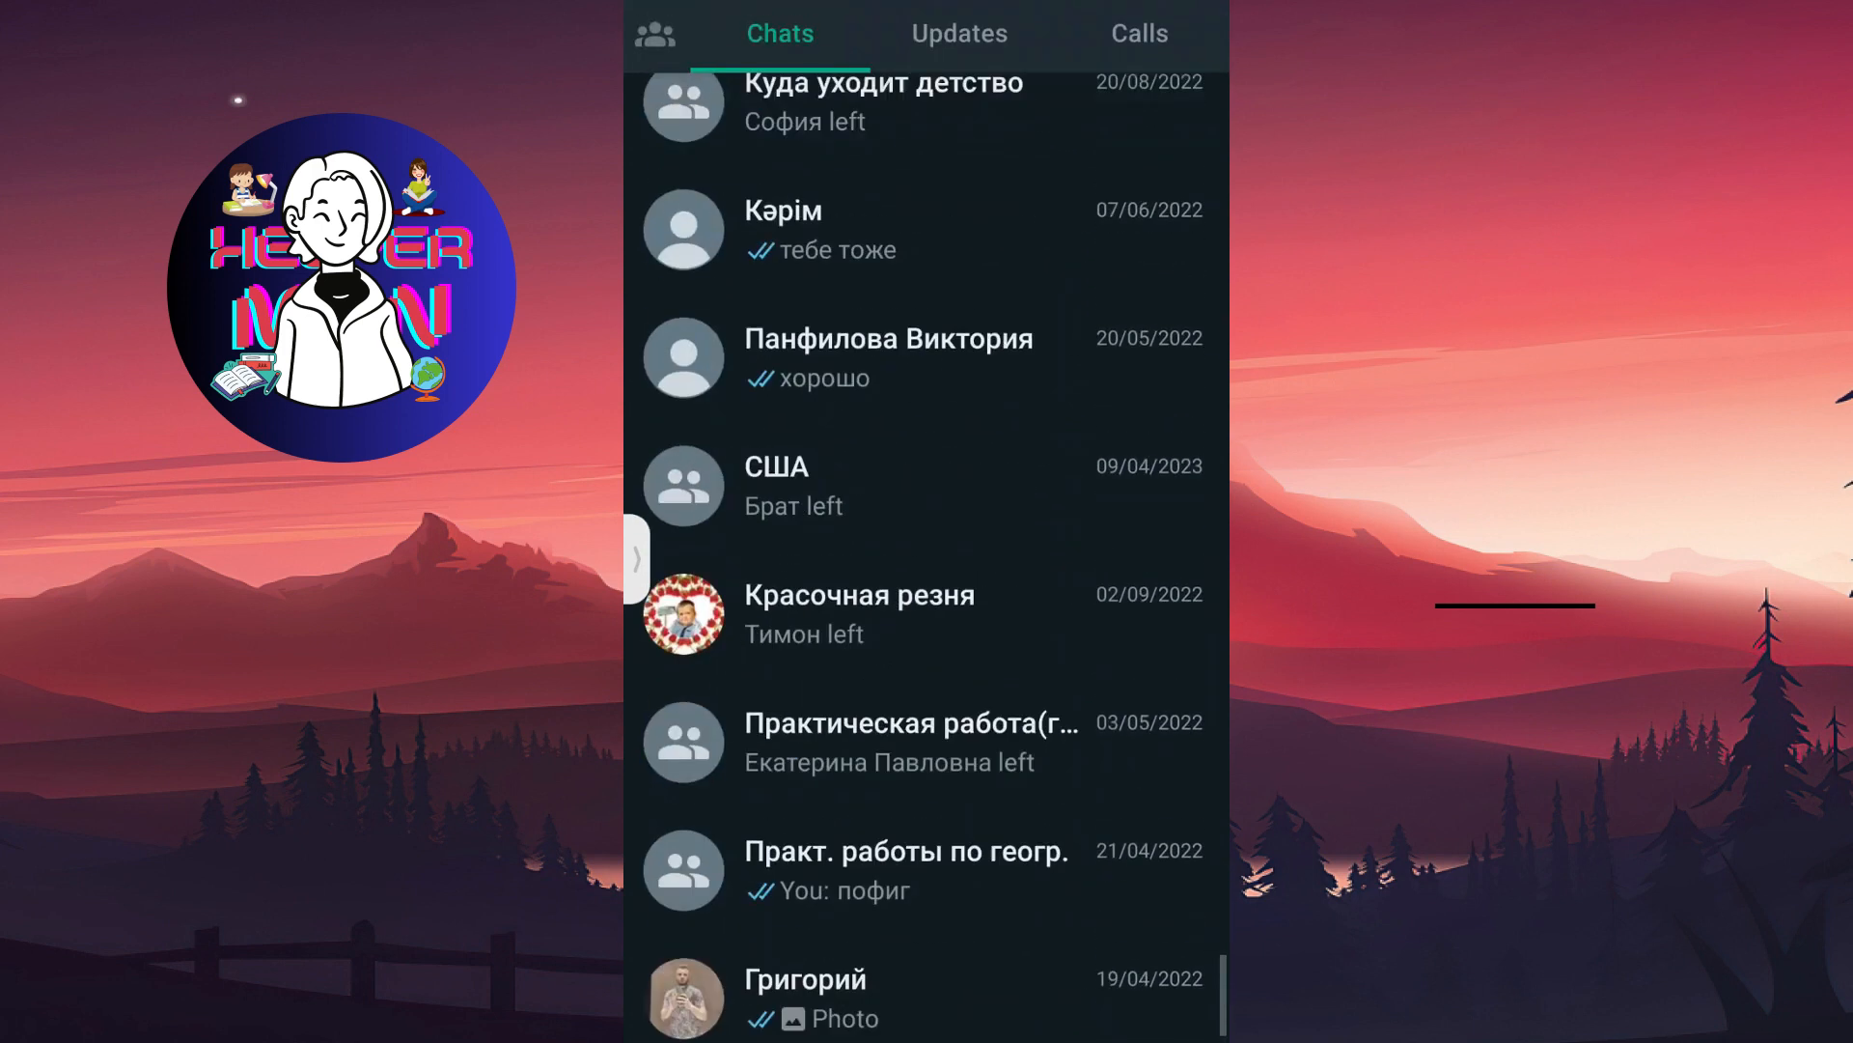
scroll("down", 3)
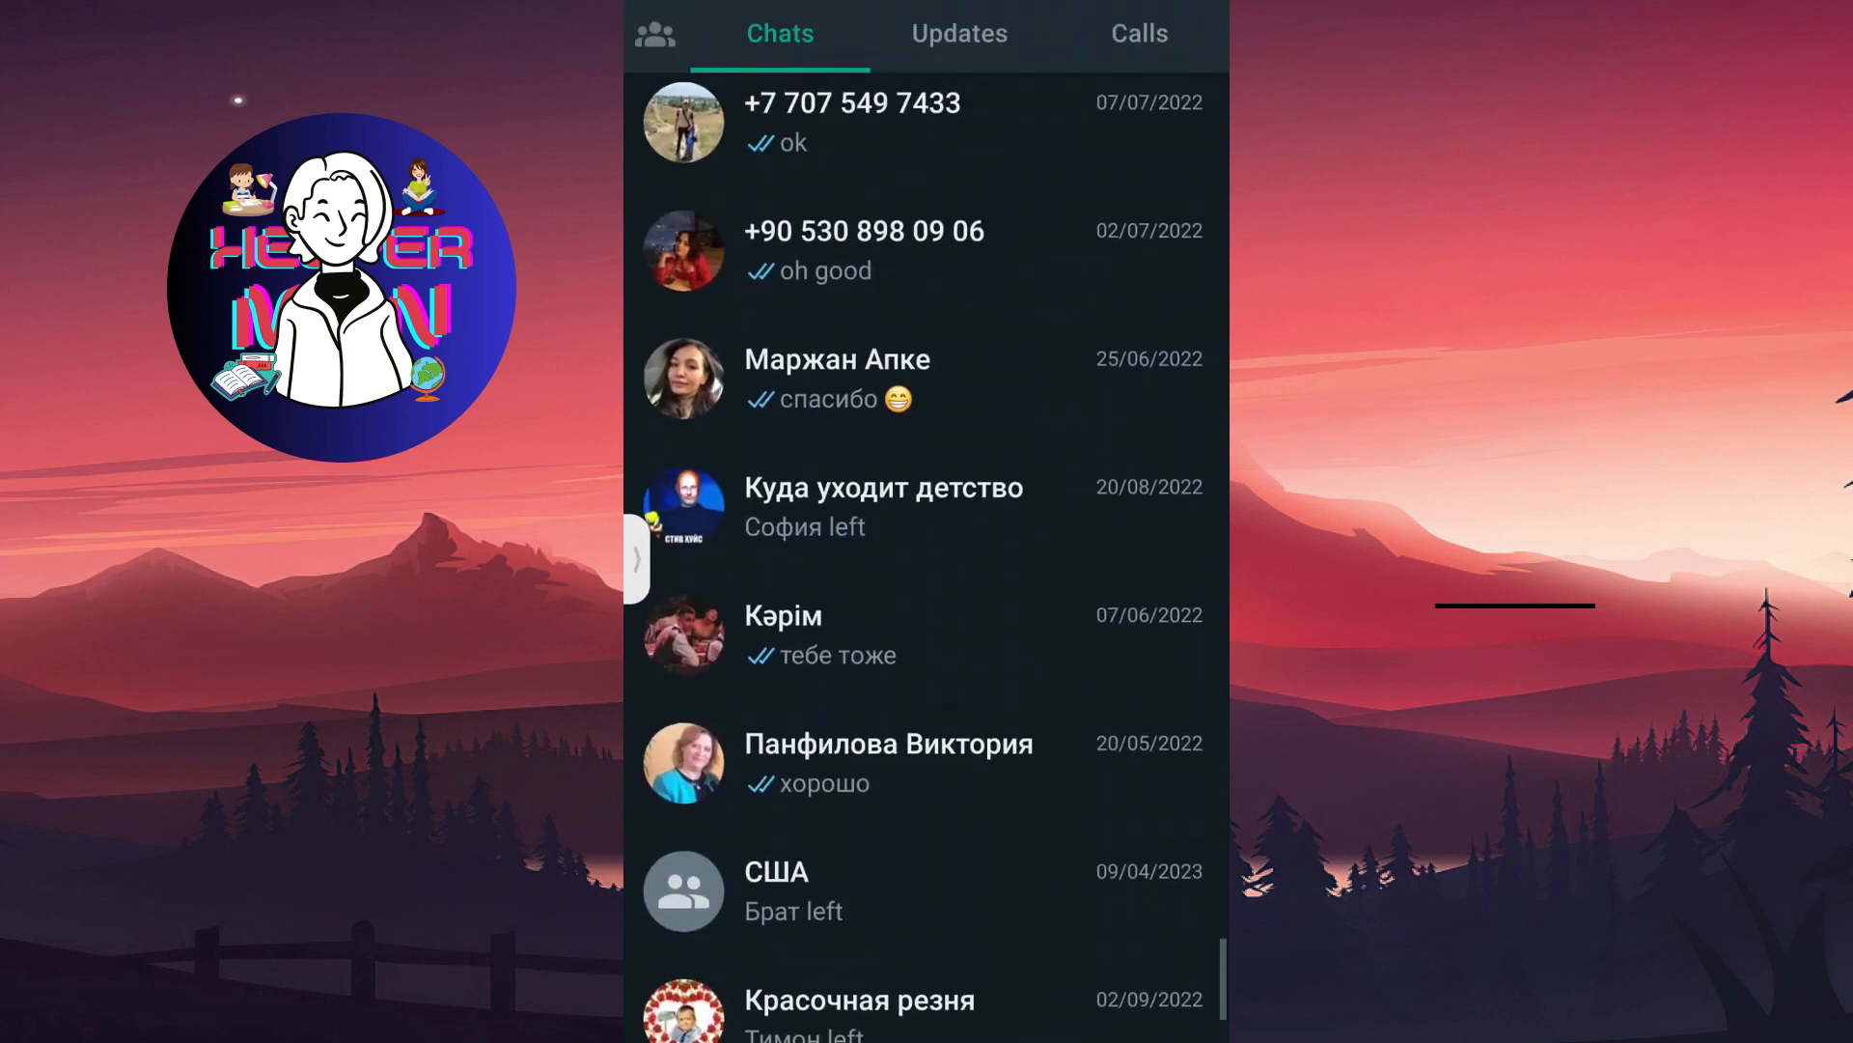
scroll("down", 3)
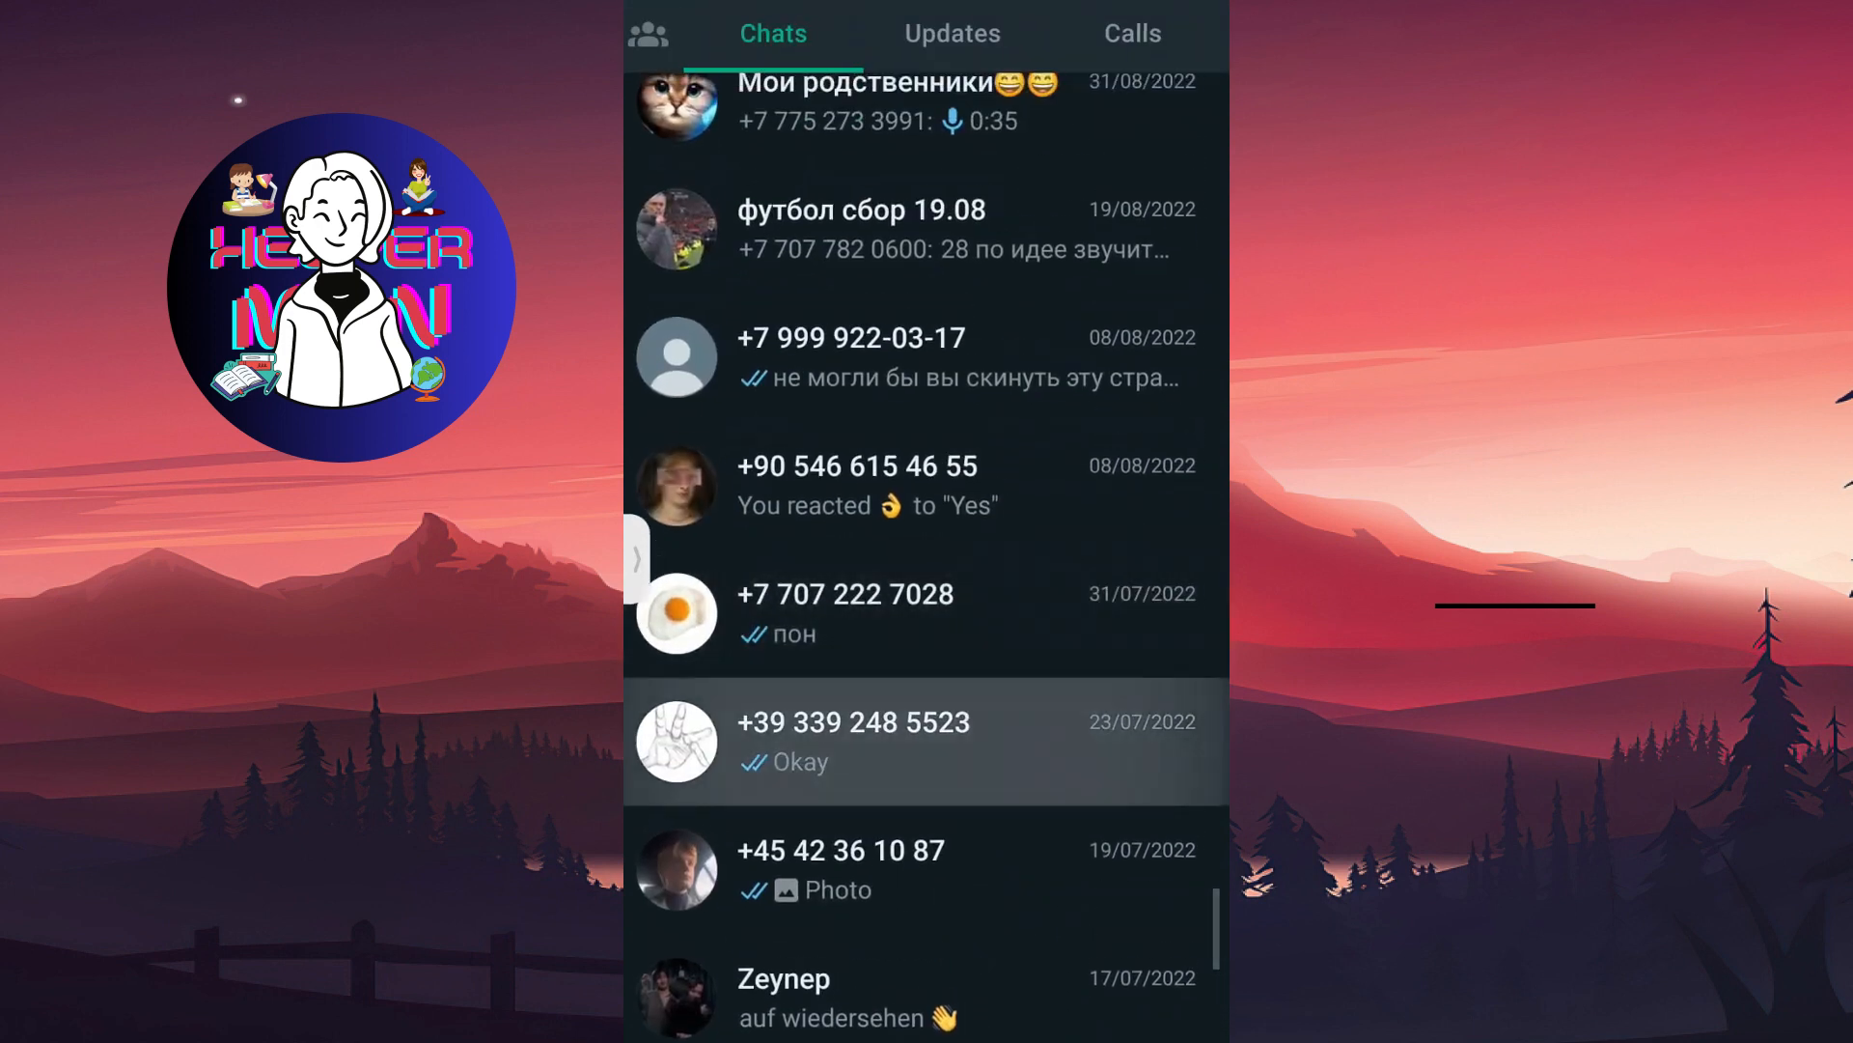
left_click(853, 741)
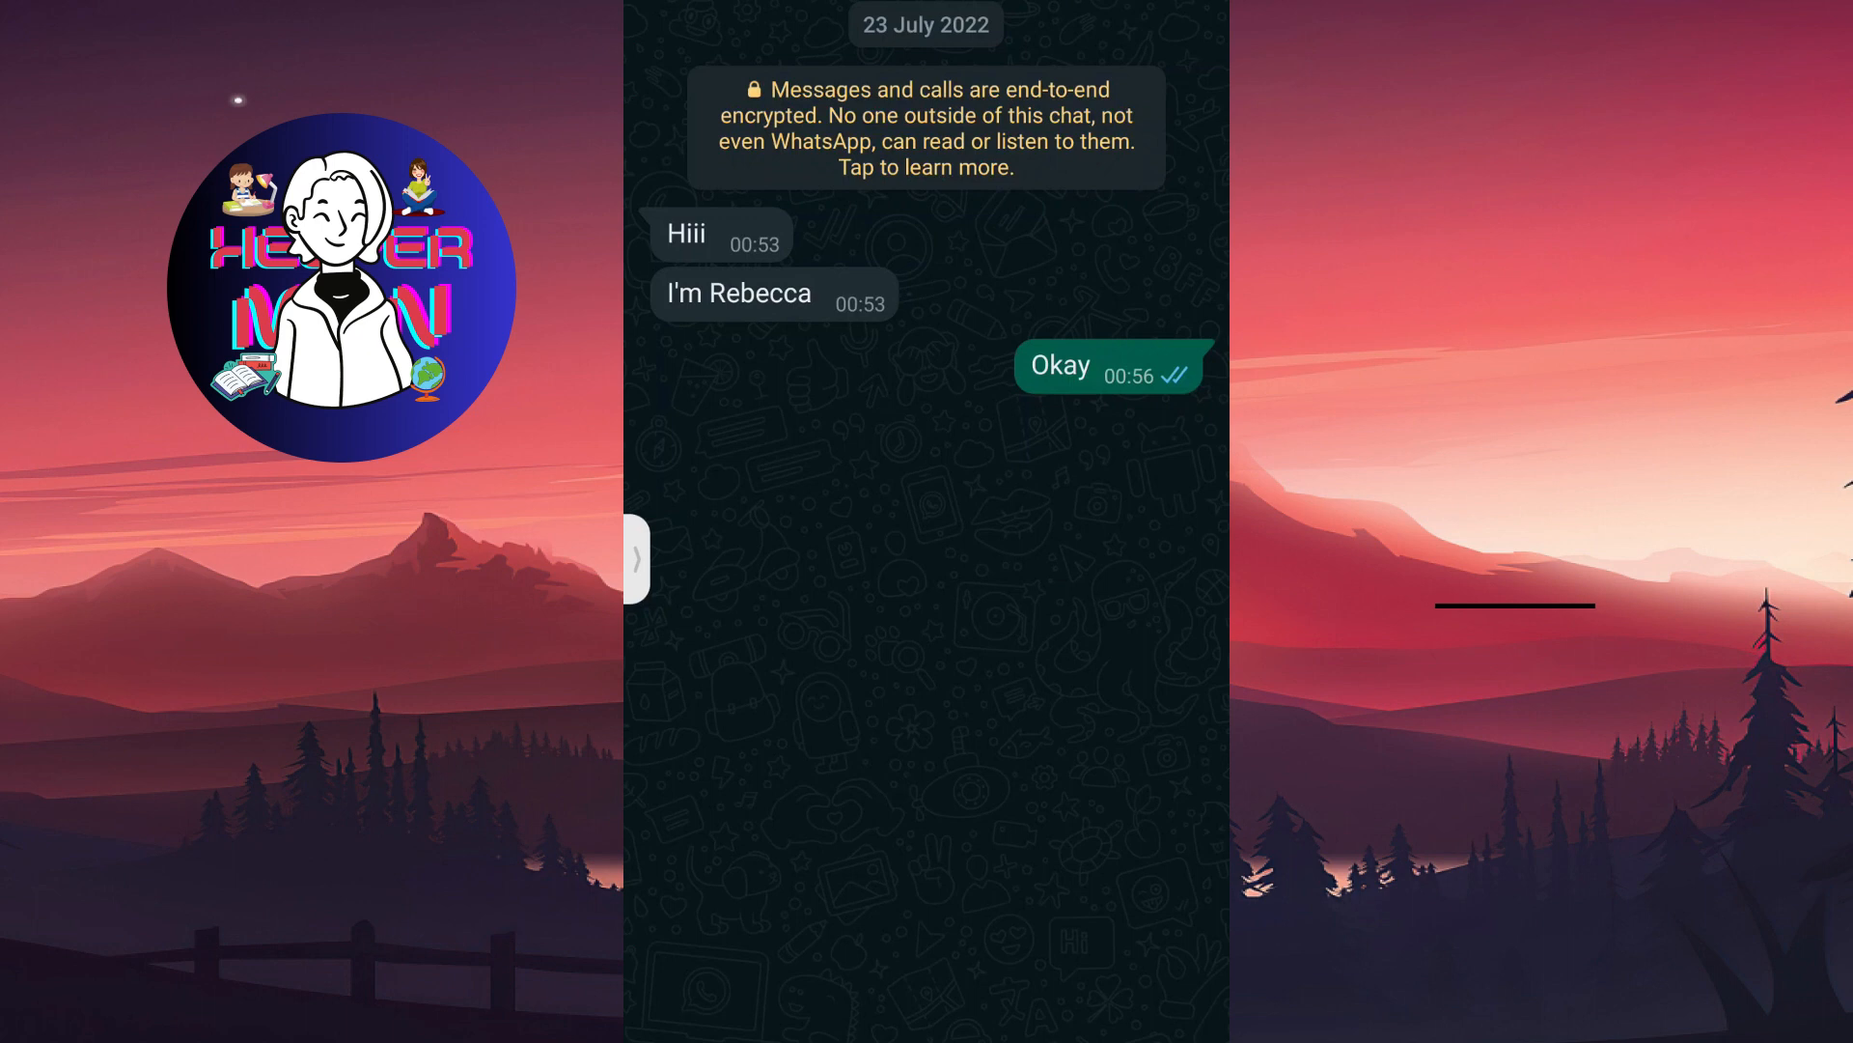